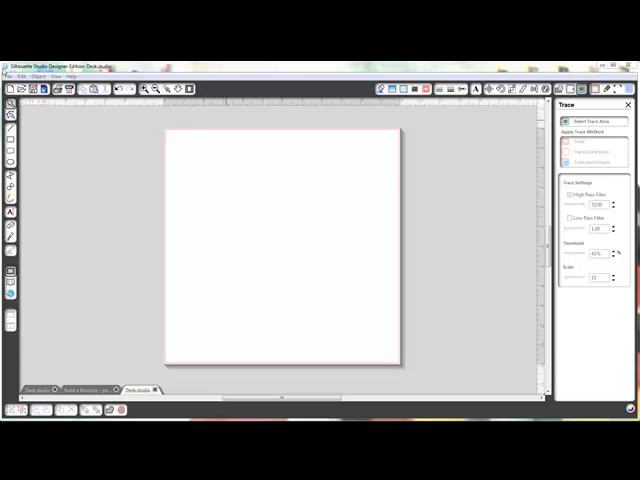
- Start a Merge and browse to C:\Program Files (x86)\My Digital Studio
left_click(8, 76)
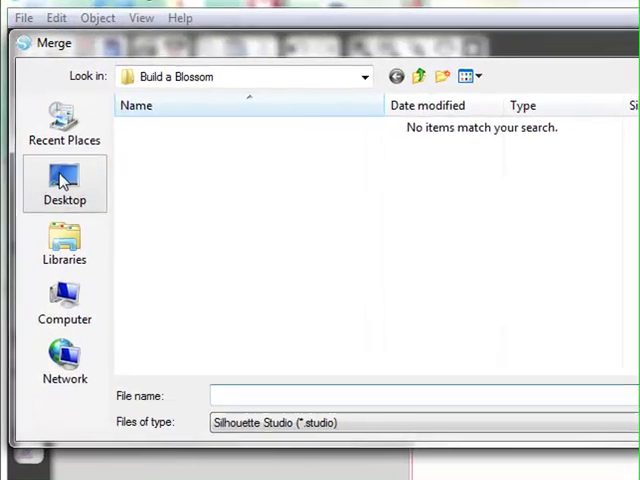
left_click(64, 304)
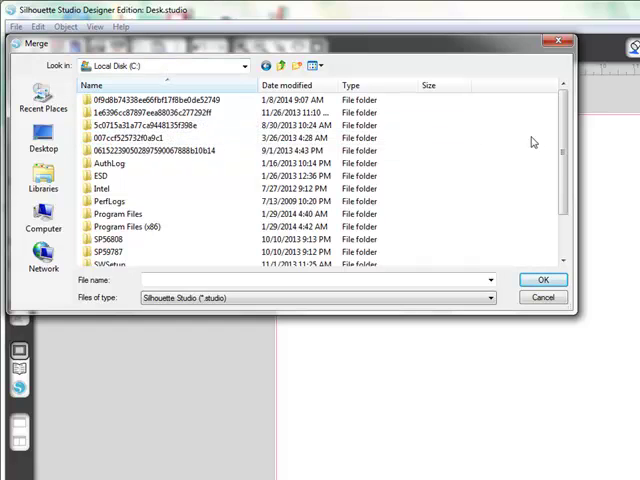
left_click(118, 226)
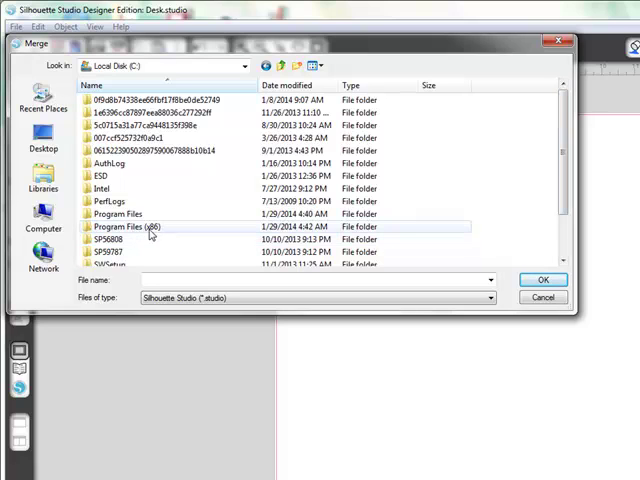
mouse_move(156, 236)
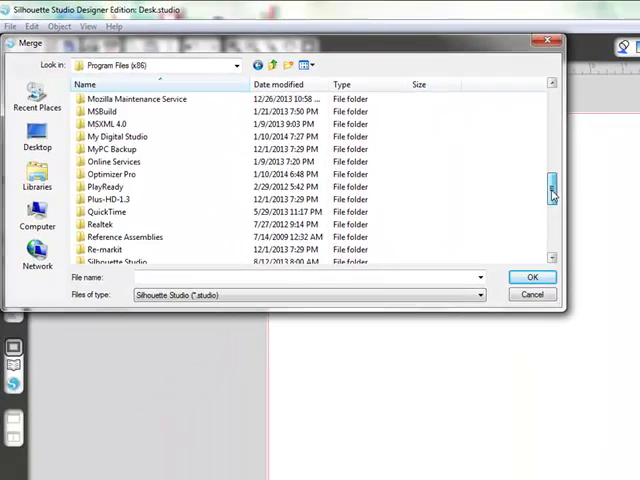
left_click(116, 136)
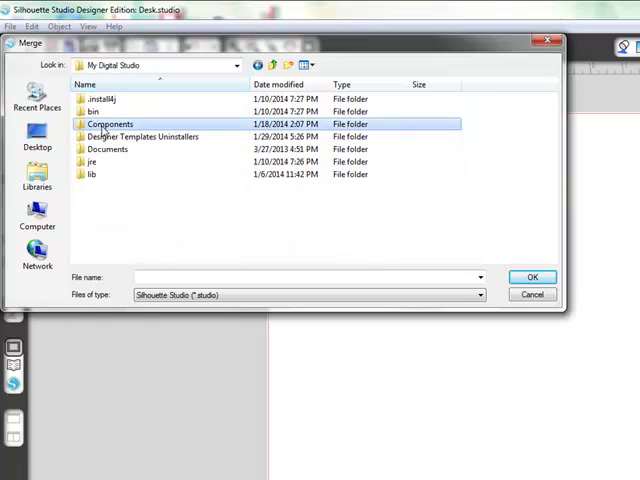
- Enter the Components folder and pick the Stamps subfolder
double_click(108, 122)
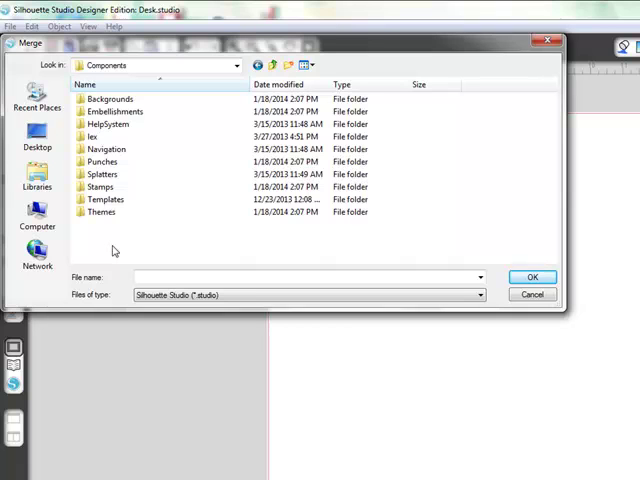
left_click(104, 200)
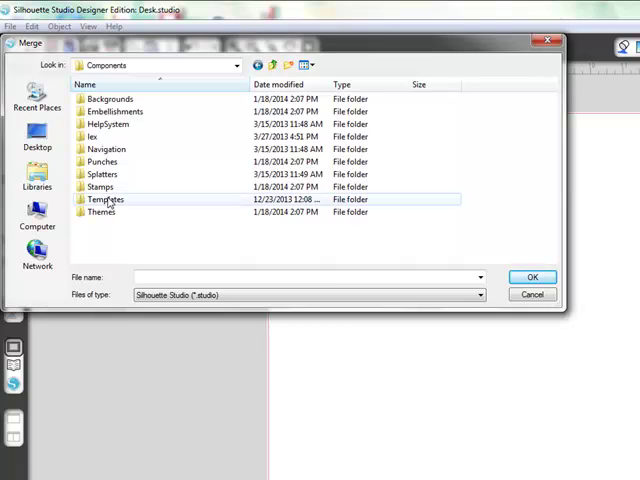
left_click(100, 188)
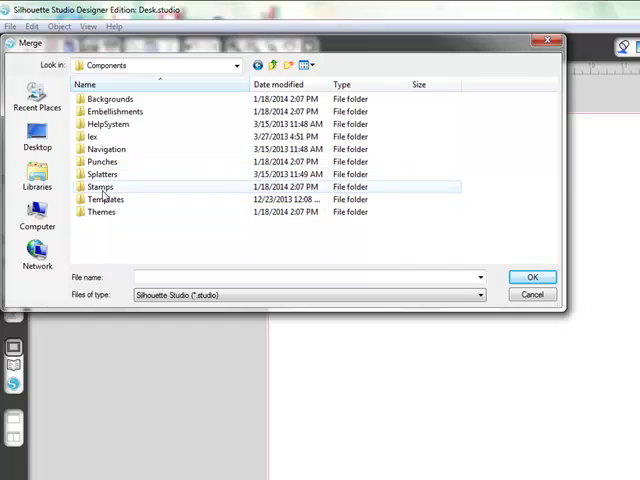
- Browse into Stamps > Adventure Awaits
double_click(100, 188)
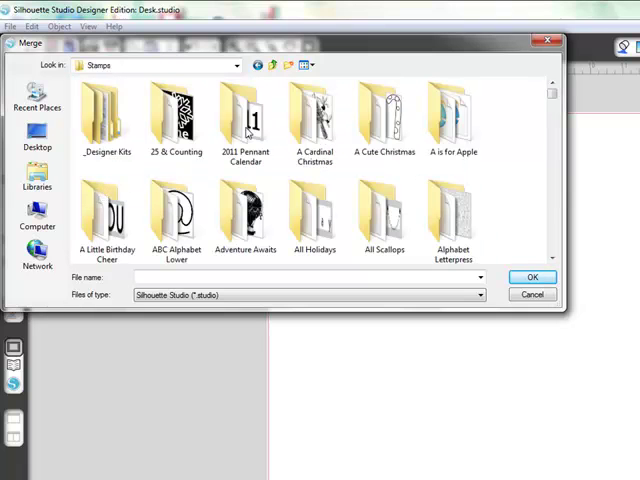
scroll("down", 3)
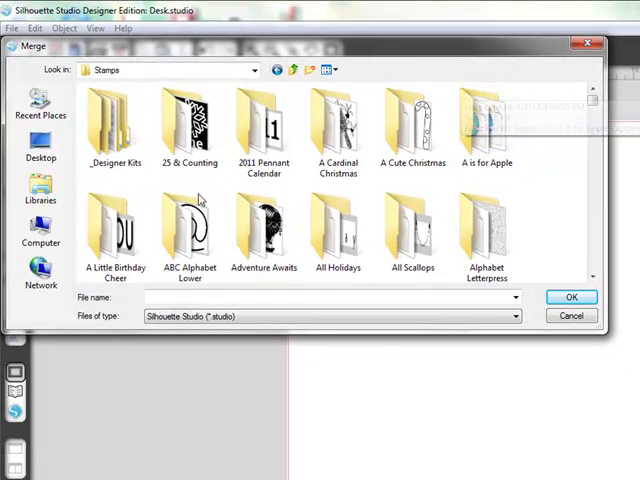
mouse_move(338, 230)
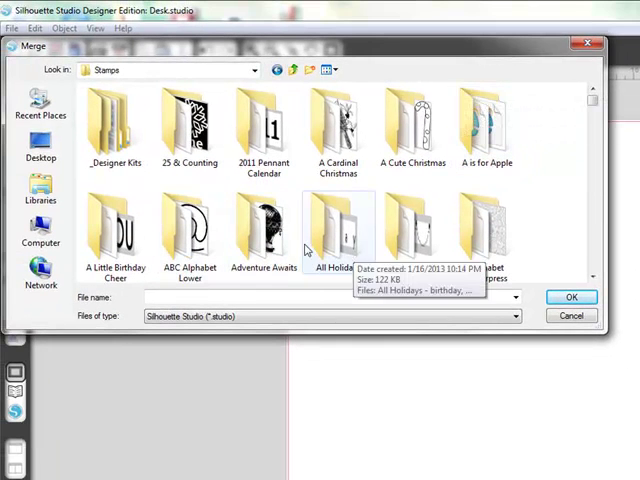
double_click(264, 230)
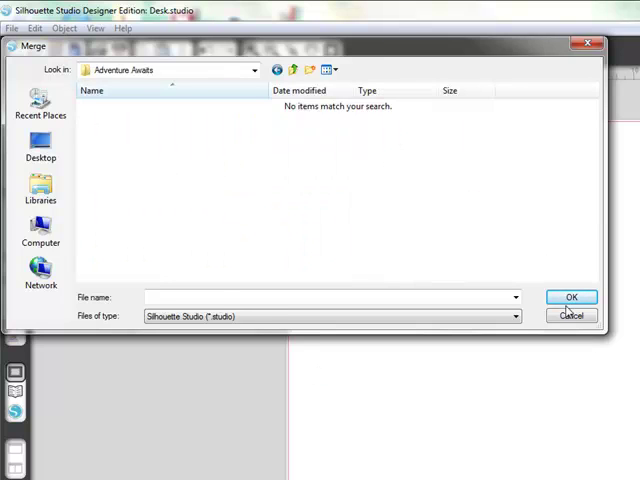
mouse_move(204, 164)
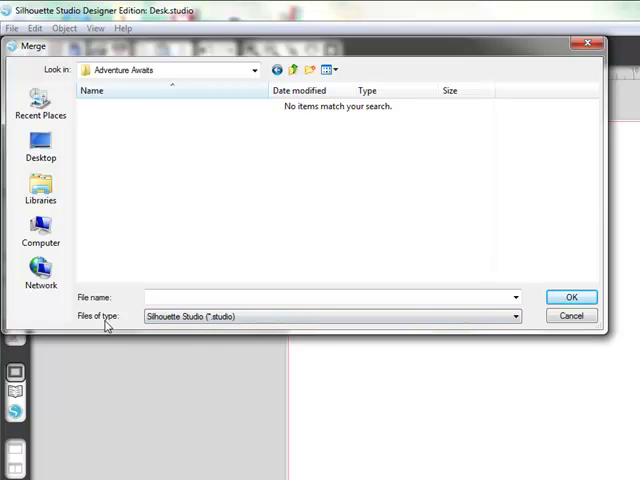
- Set Files of type to All Files (*.*) so the stamp PNGs are listed
left_click(516, 316)
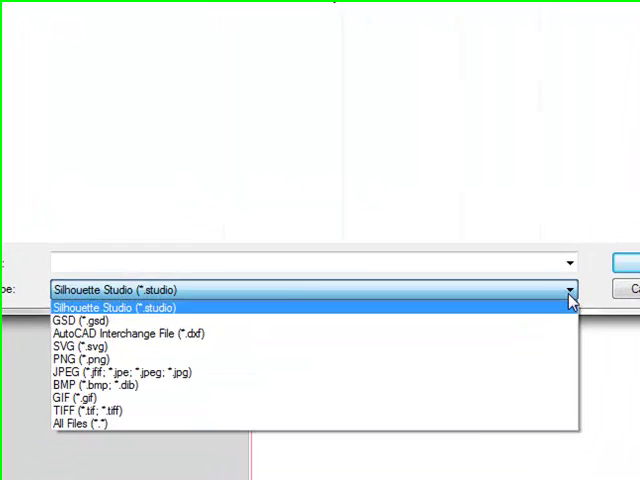
left_click(110, 410)
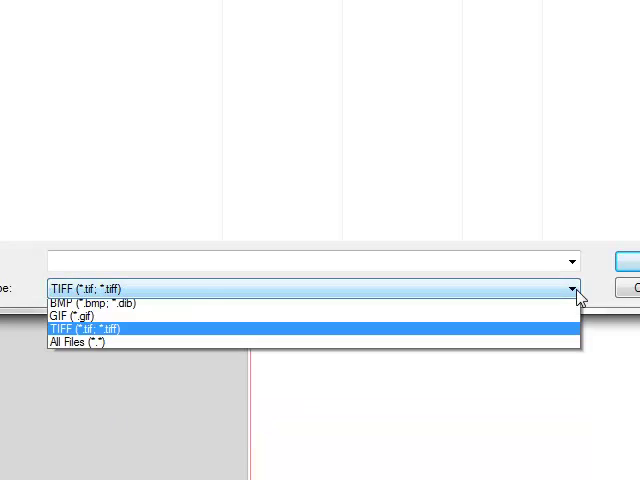
left_click(76, 340)
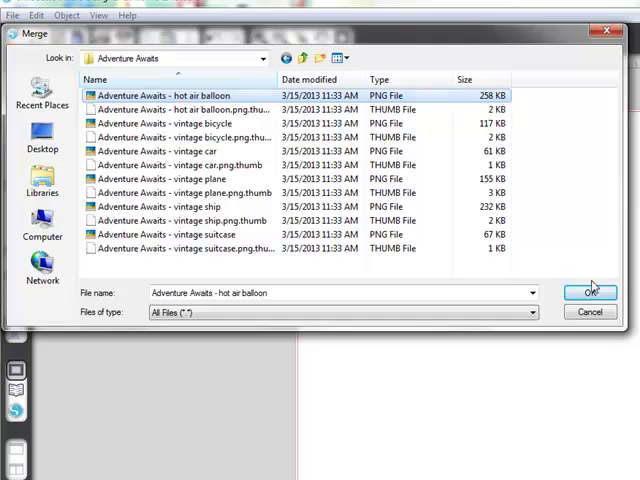
- Merge the hot air balloon PNG onto the page, then return to the File menu
left_click(590, 292)
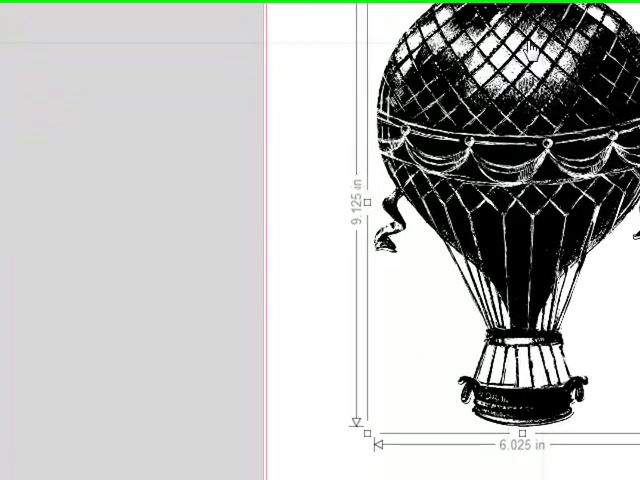
left_click(14, 26)
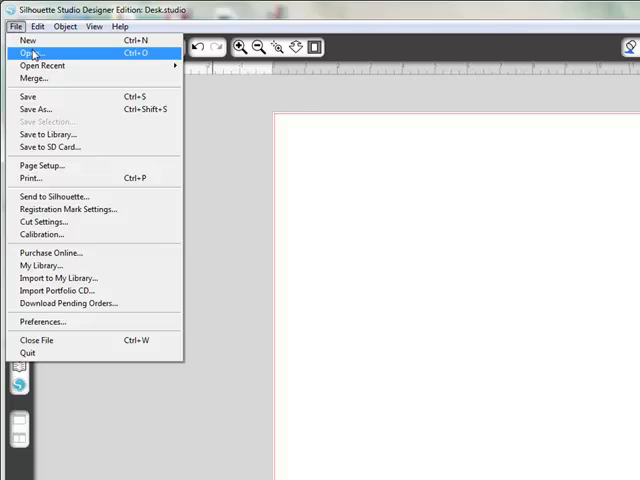
- Start an Open dialog and browse the Stamps folders into Enjoy Every Moment
left_click(32, 52)
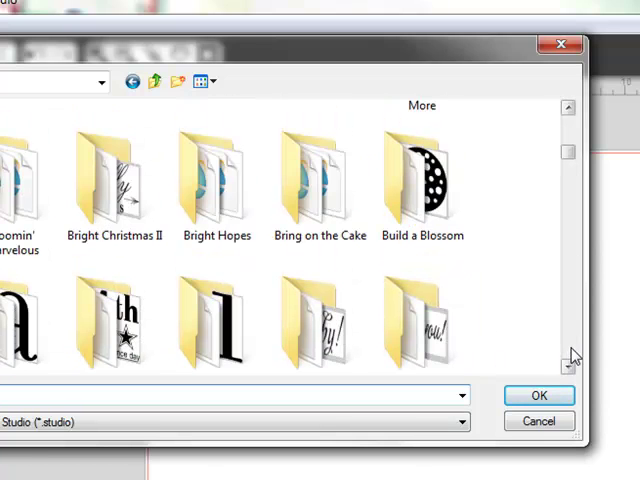
scroll("down", 3)
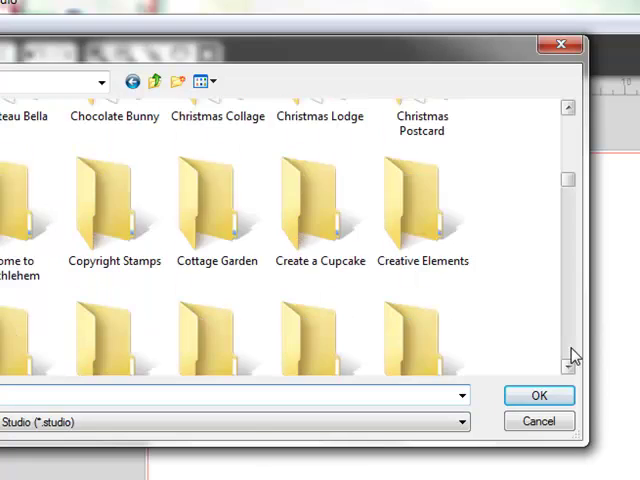
scroll("down", 3)
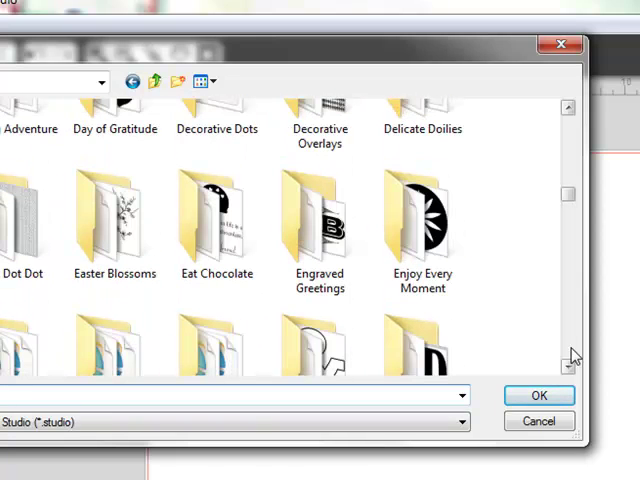
left_click(420, 220)
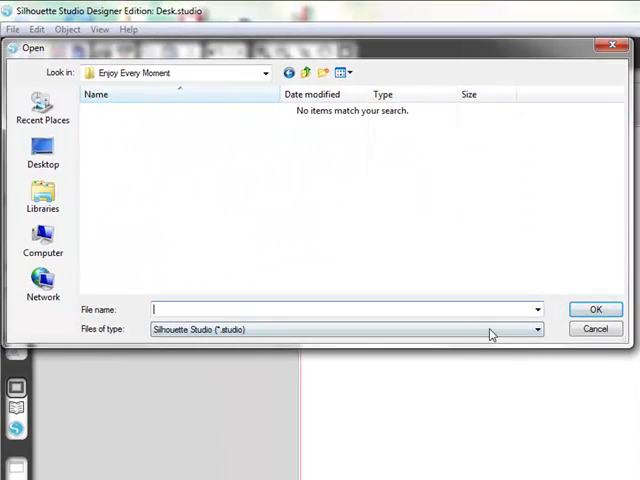
- Show All Files and choose the circle flower image
left_click(536, 328)
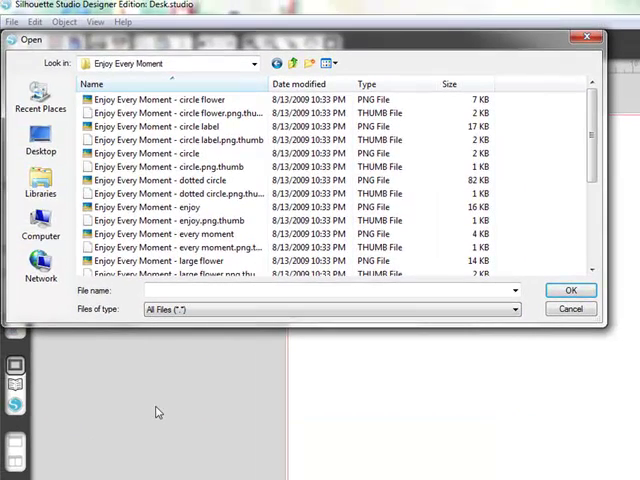
left_click(176, 100)
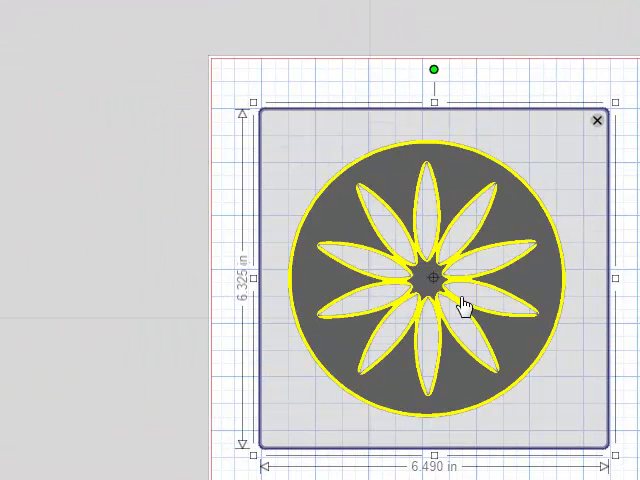
mouse_move(510, 216)
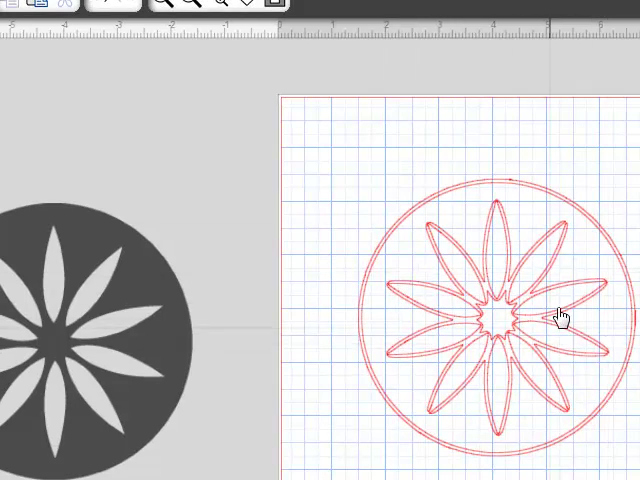
- Trace the circle flower image into red cut lines on the page
left_click(496, 318)
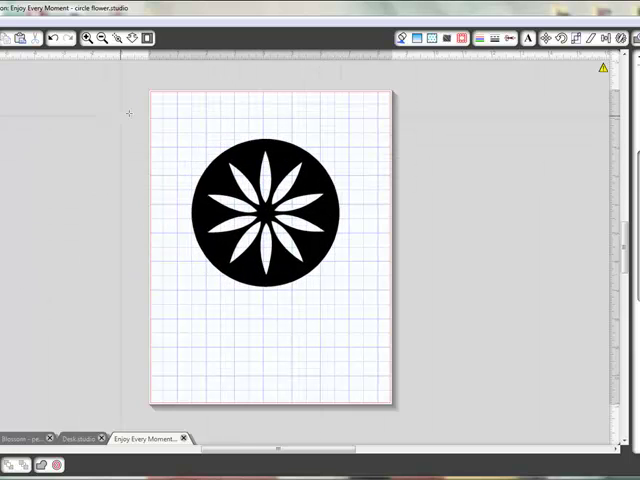
left_click(264, 216)
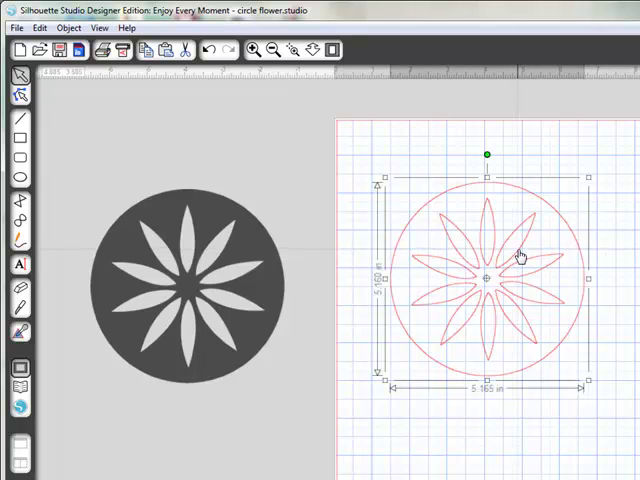
mouse_move(528, 358)
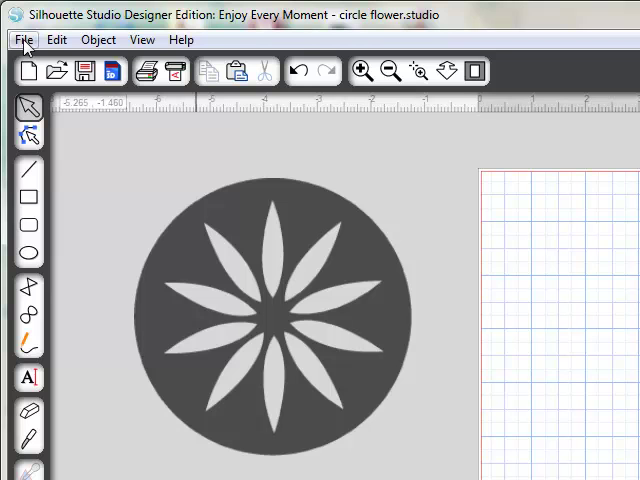
- Bring up the File menu over the traced flower design
left_click(24, 40)
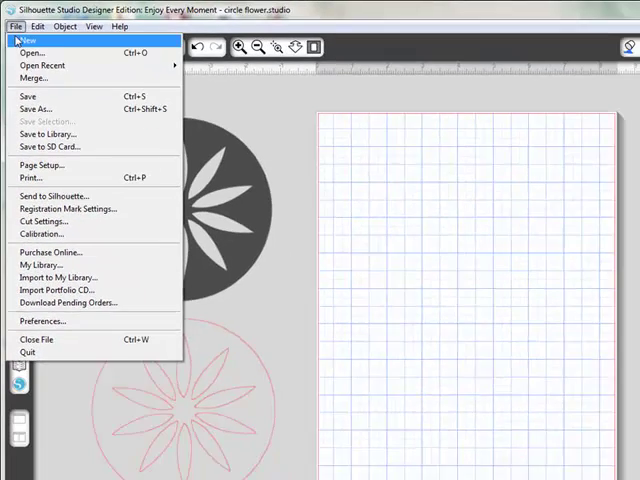
- Start another Merge and go back up to the Components folder
left_click(32, 78)
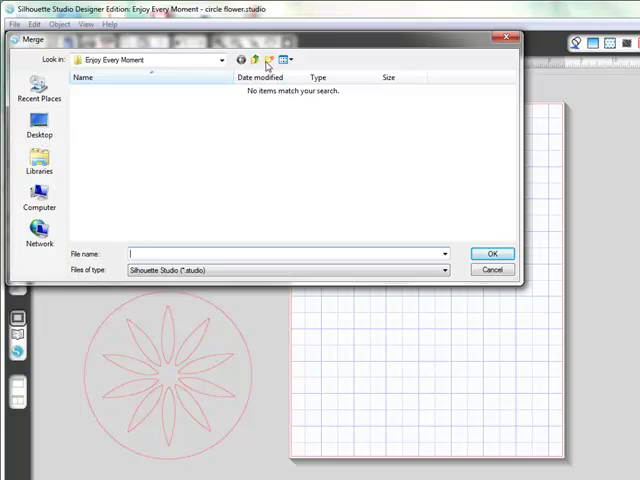
left_click(256, 60)
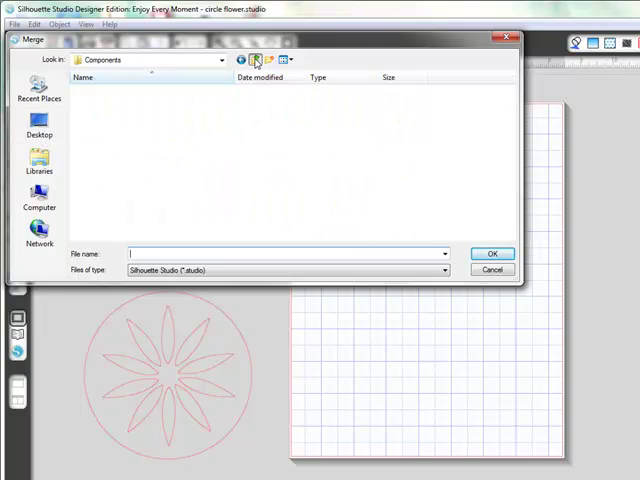
left_click(256, 60)
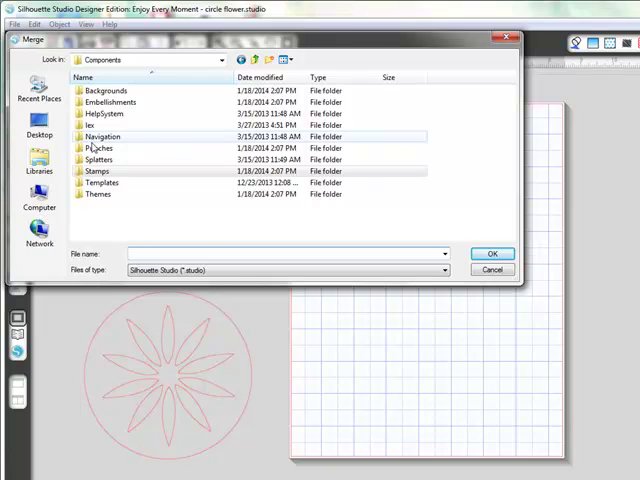
- Browse into Punches > Hearts
left_click(100, 148)
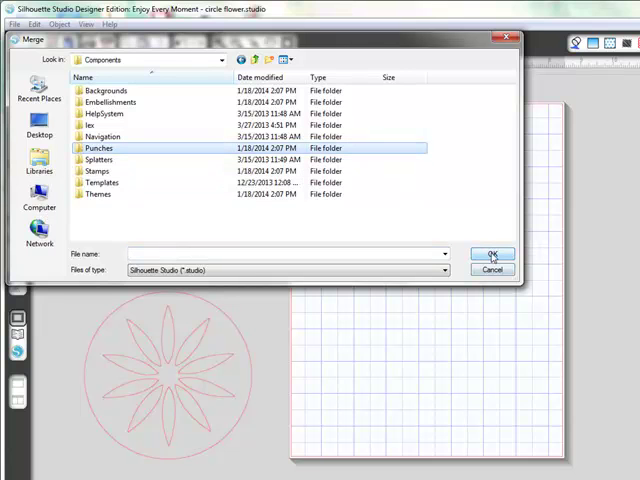
double_click(98, 148)
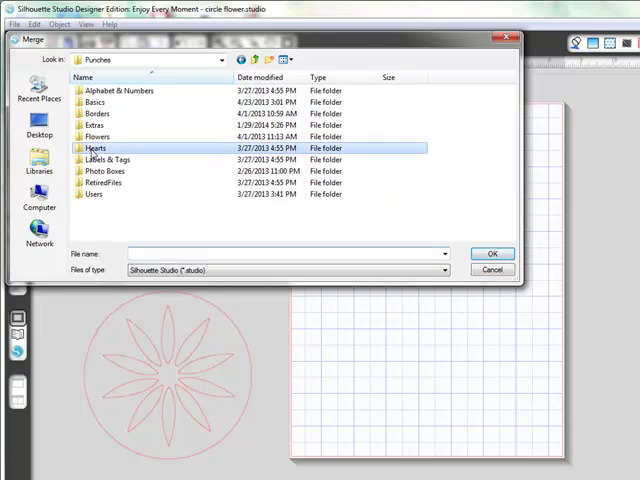
double_click(96, 148)
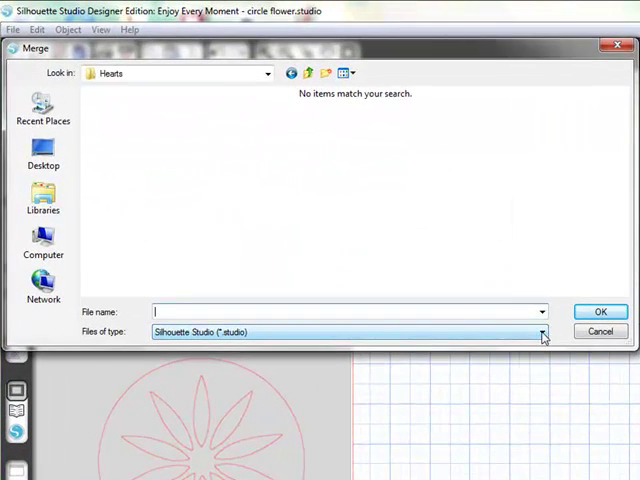
- Switch Files of type to SVG, then All Files (*.*), and choose Full Heart Punch
left_click(544, 330)
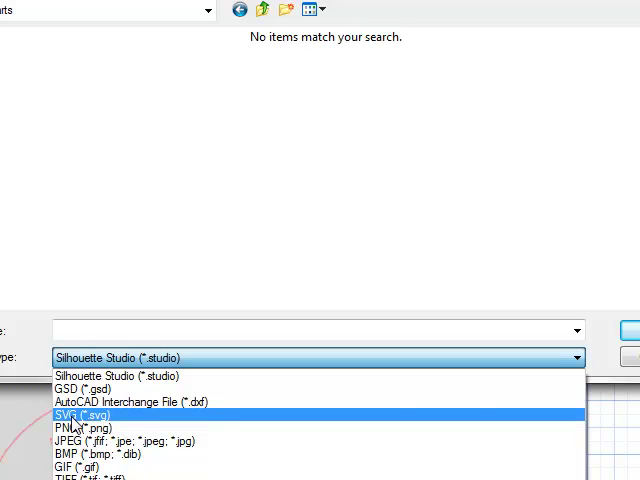
left_click(76, 416)
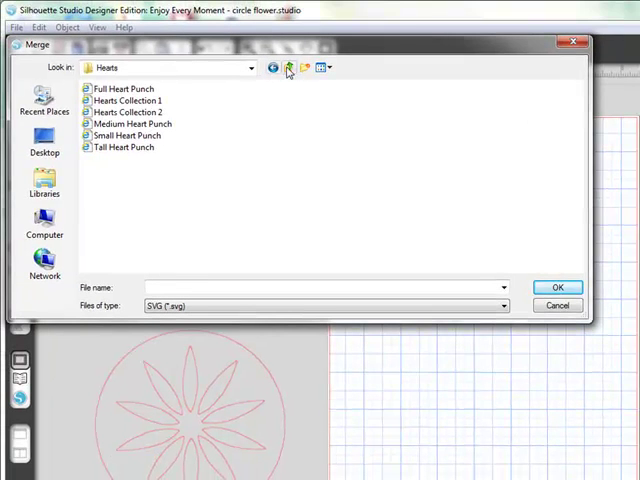
left_click(500, 306)
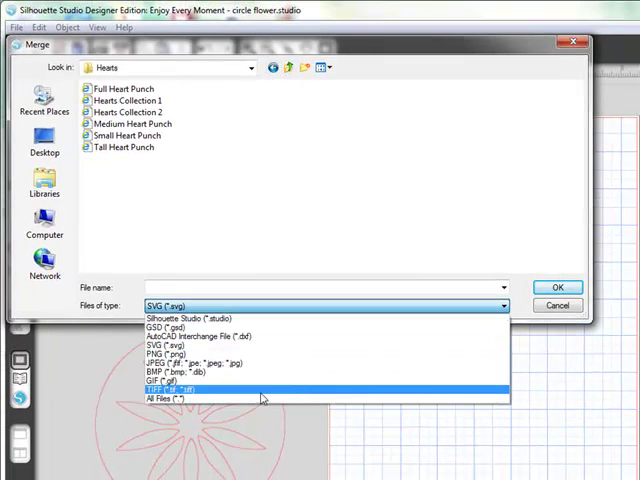
left_click(176, 396)
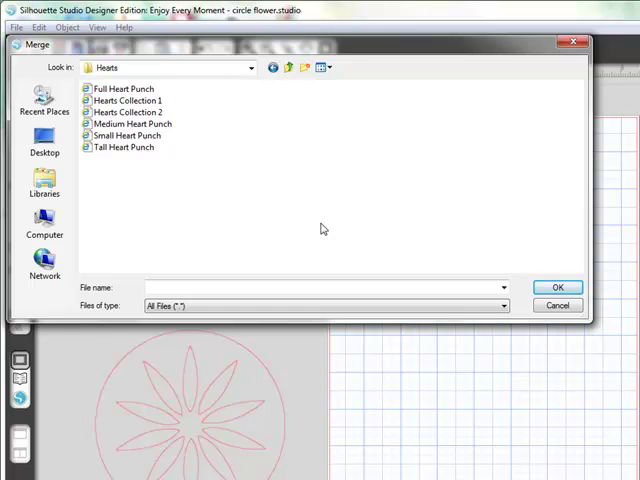
left_click(124, 88)
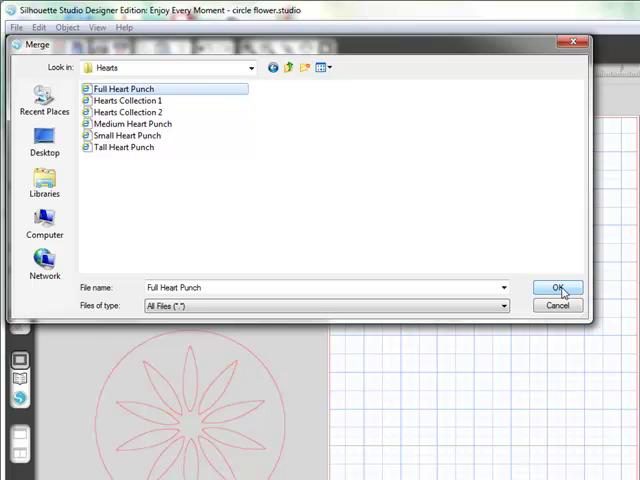
- Merge Full Heart Punch onto the page and select the heart for tracing
left_click(558, 288)
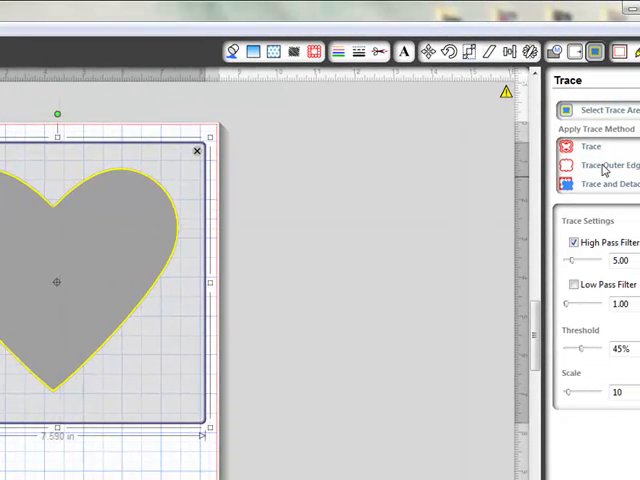
left_click(588, 146)
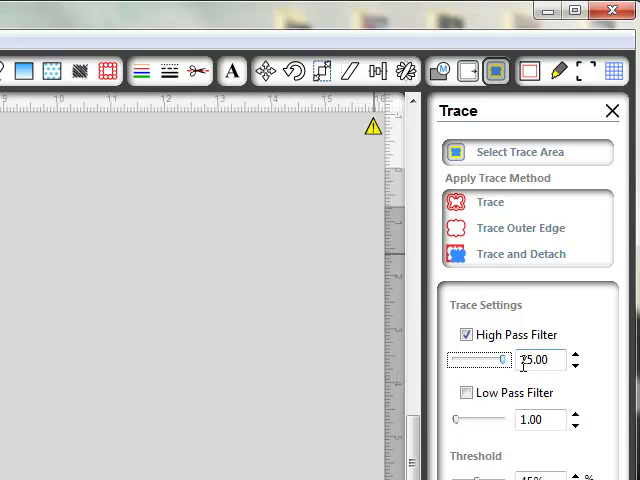
- Raise the trace High Pass Filter from 5 to about 50
left_click(576, 364)
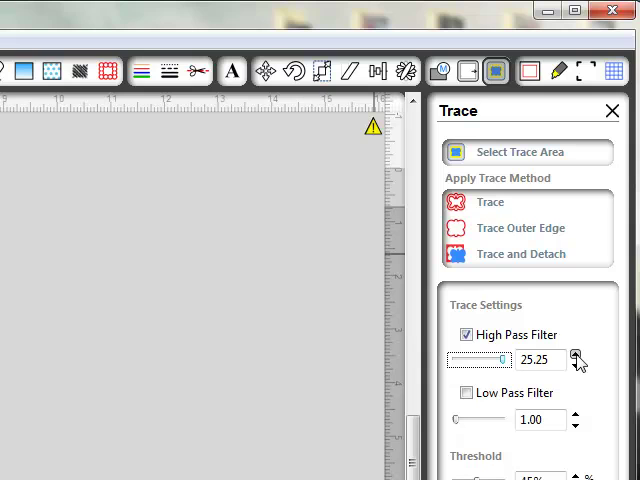
left_click(576, 354)
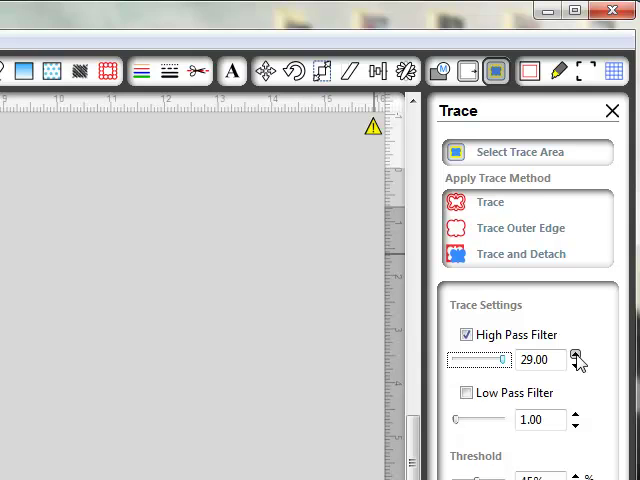
left_click(576, 354)
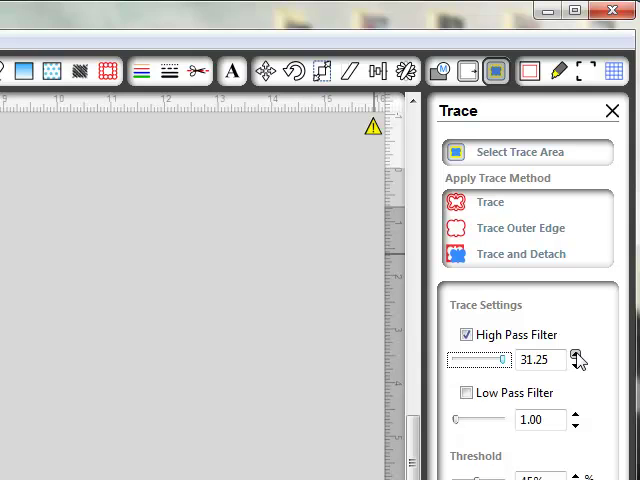
left_click(576, 356)
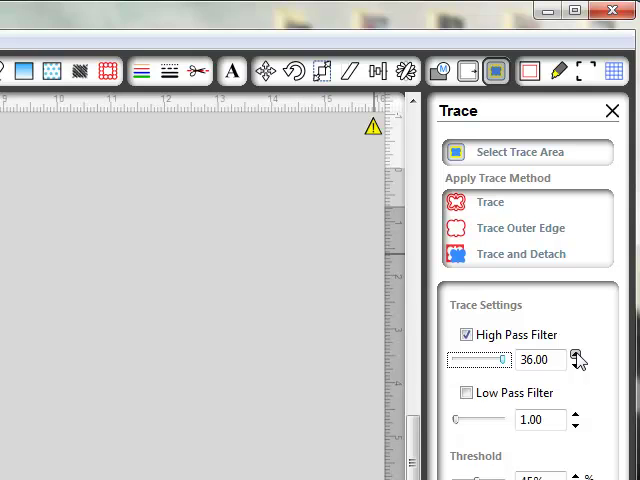
left_click(576, 356)
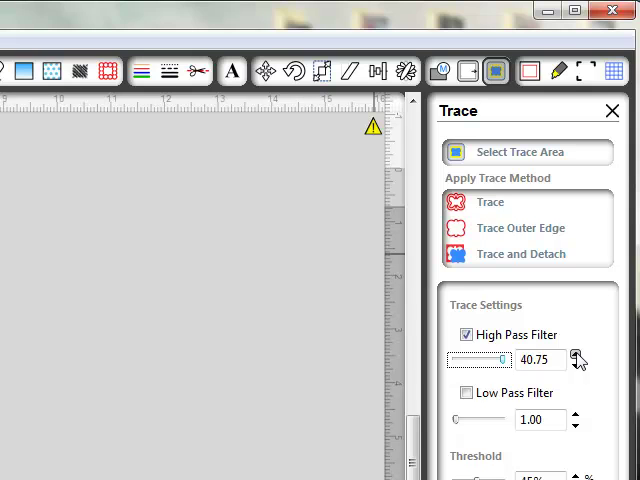
left_click(576, 354)
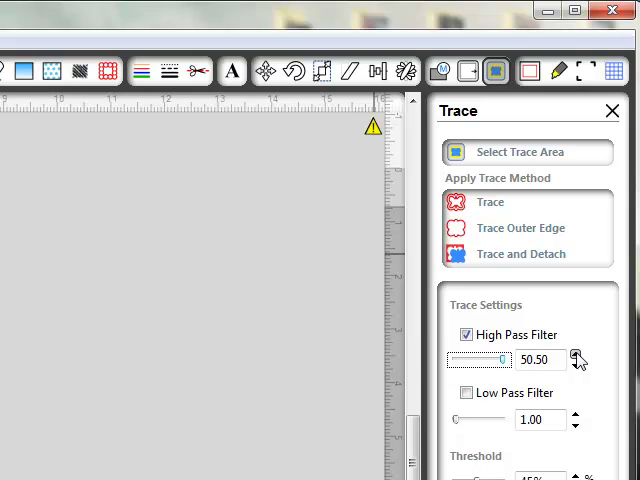
left_click(574, 356)
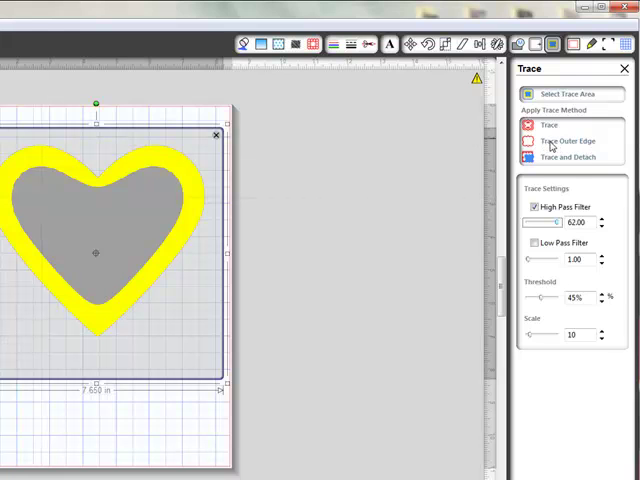
- Trace only the heart's outer edge into a red cut line and move the grey image aside
left_click(570, 140)
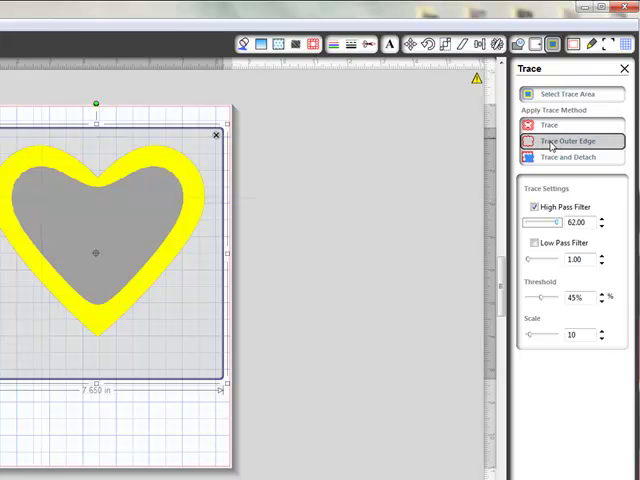
left_click(562, 140)
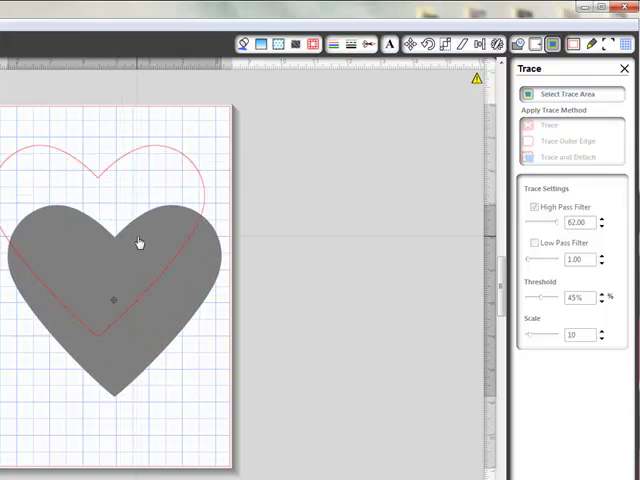